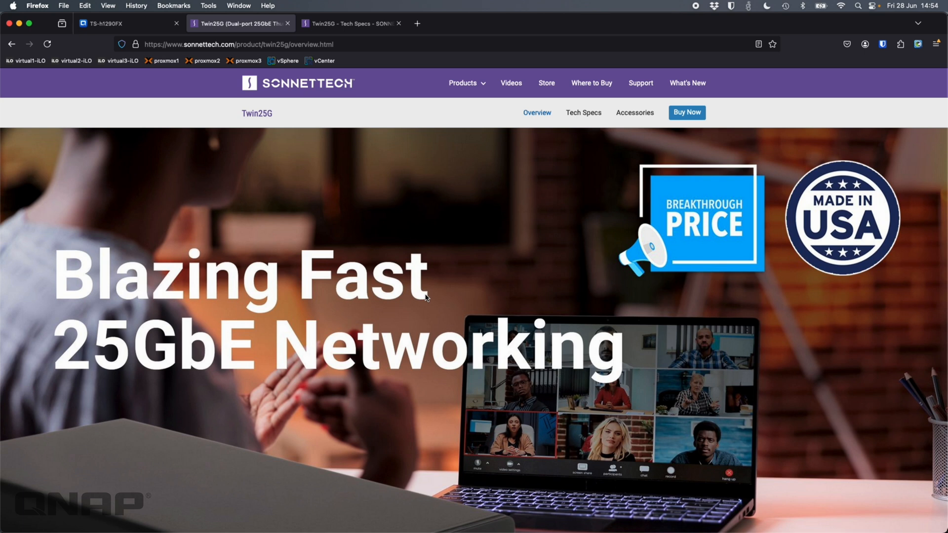
Step: Read down the Twin25G overview through Key Features and the included accessories
scroll("down", 3)
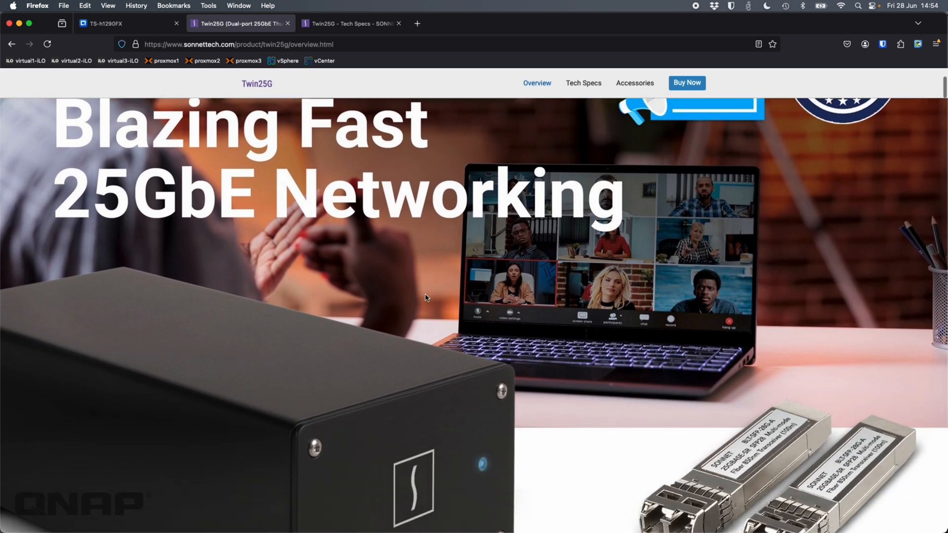
scroll("down", 3)
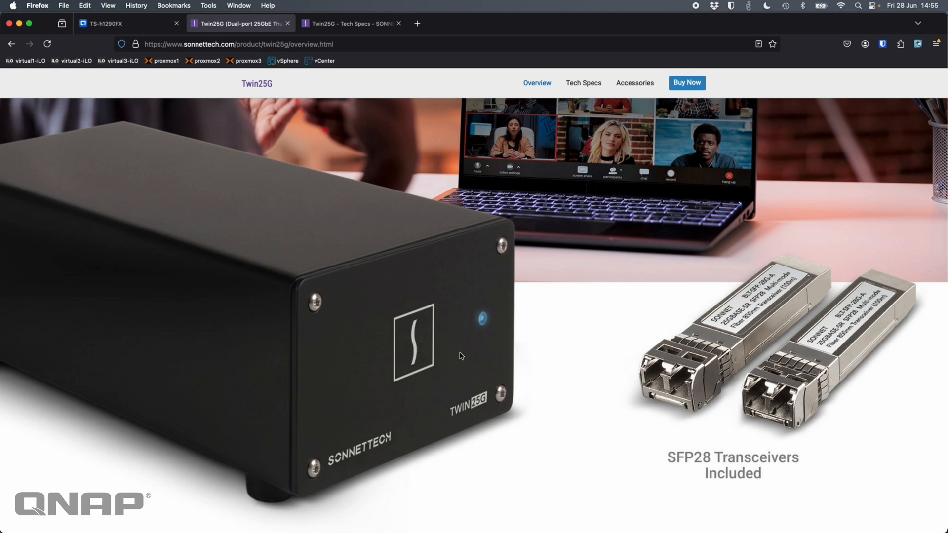
scroll("down", 3)
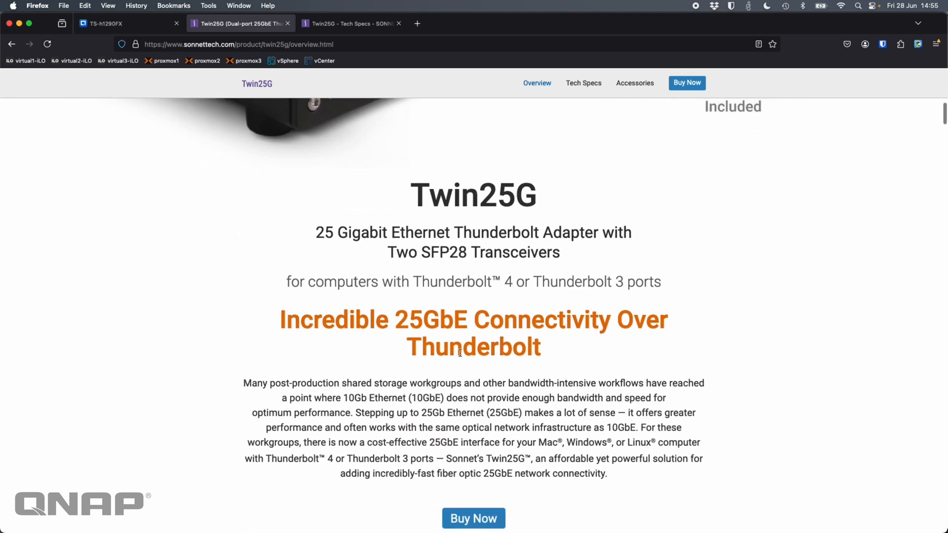
scroll("down", 3)
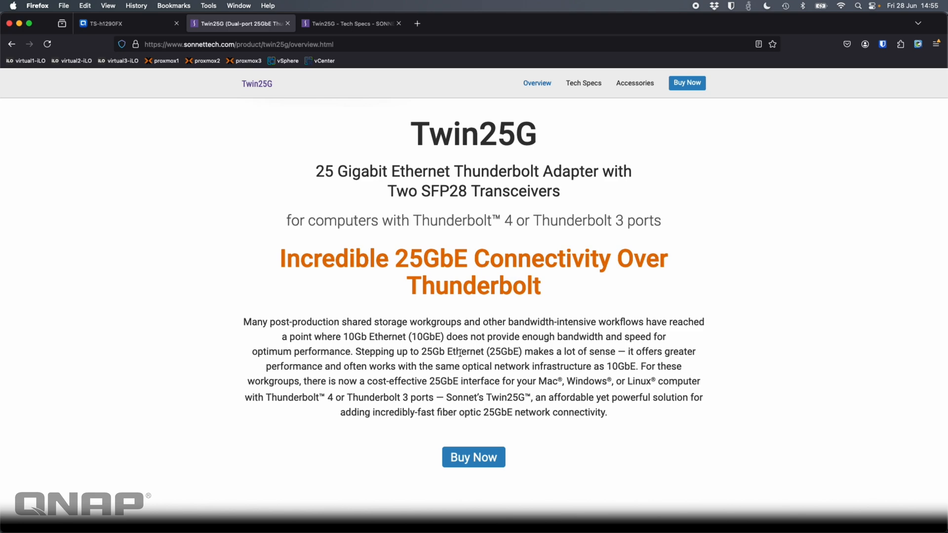
scroll("down", 3)
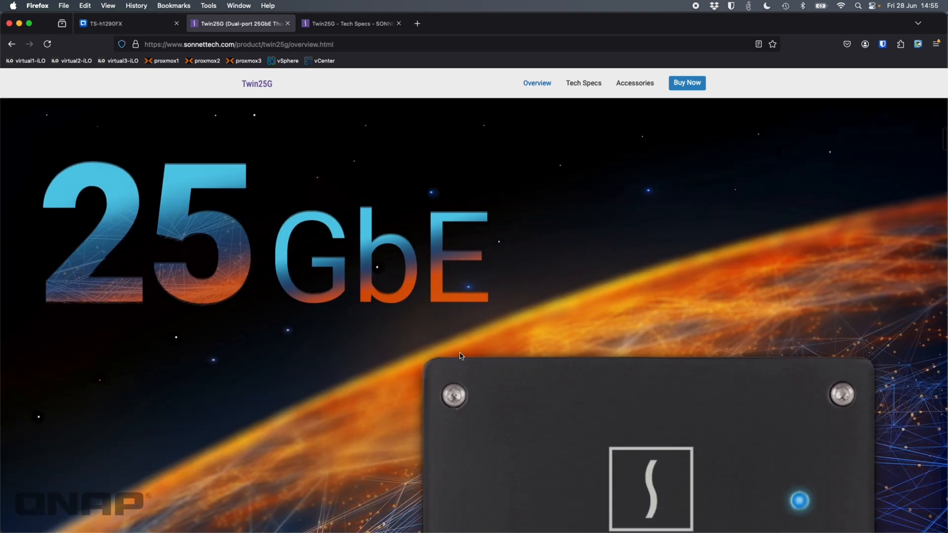
scroll("down", 3)
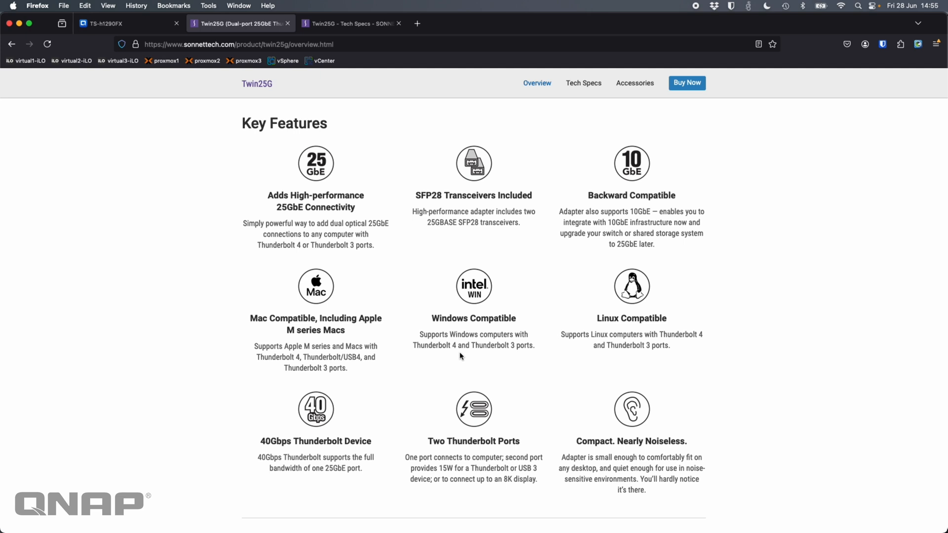
mouse_move(454, 427)
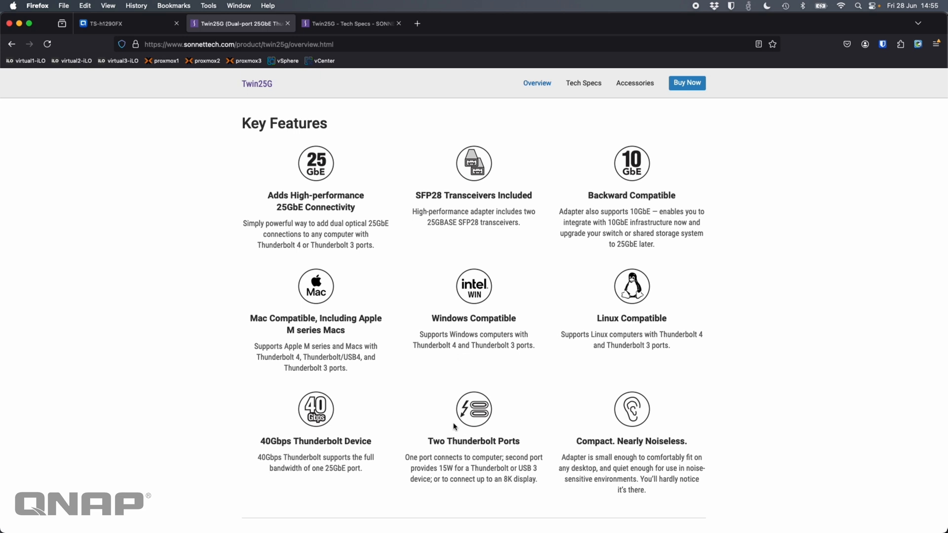
mouse_move(584, 424)
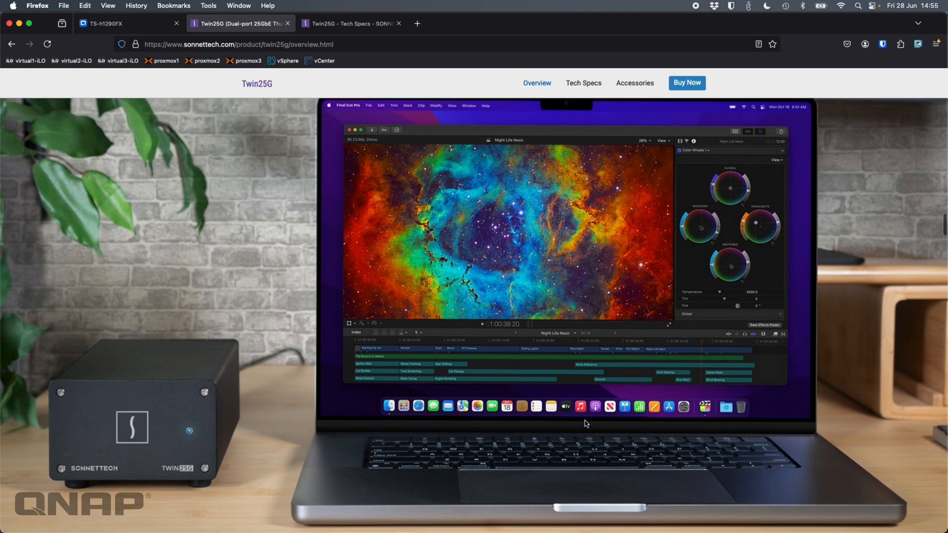
mouse_move(417, 453)
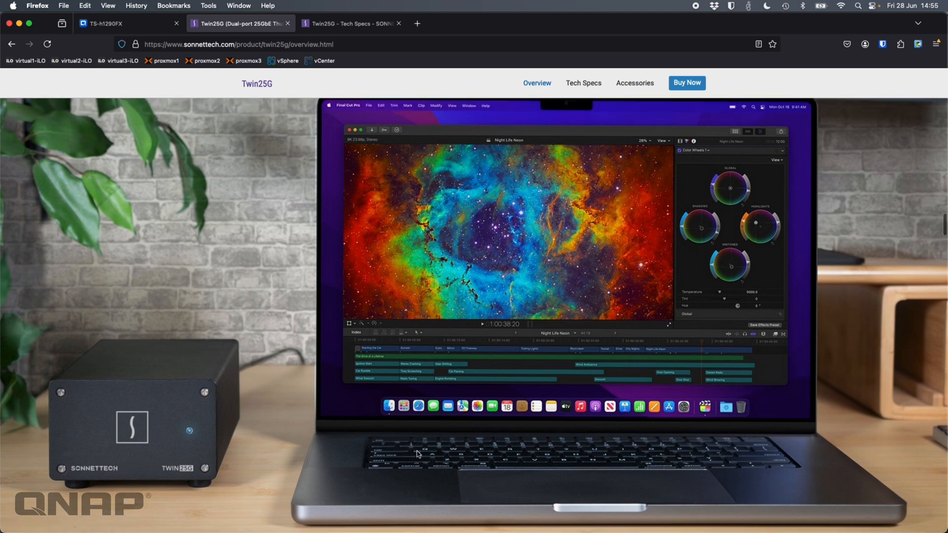
scroll("down", 3)
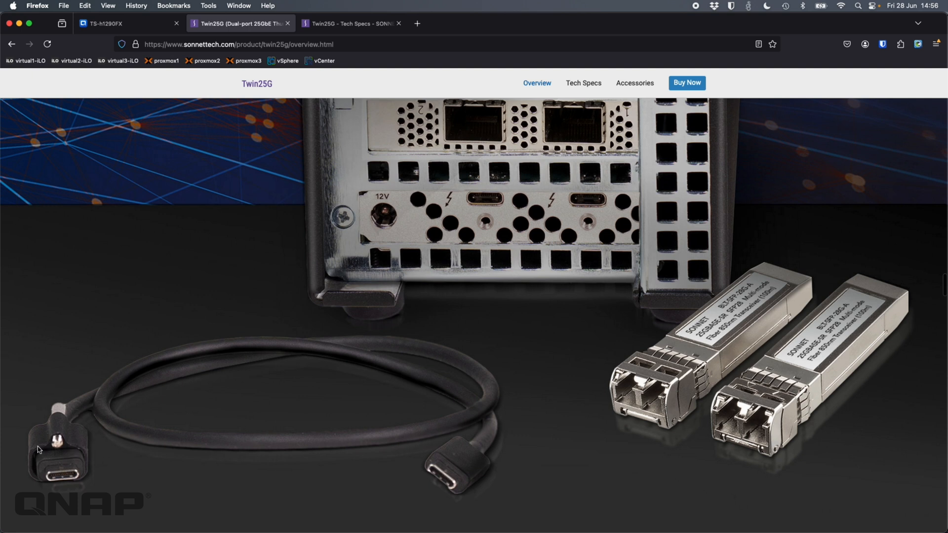
mouse_move(66, 447)
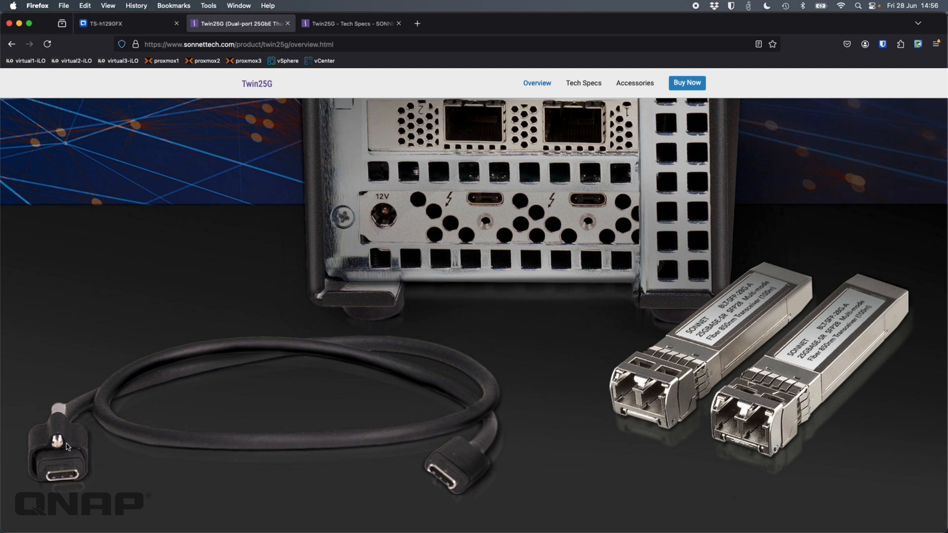
mouse_move(489, 217)
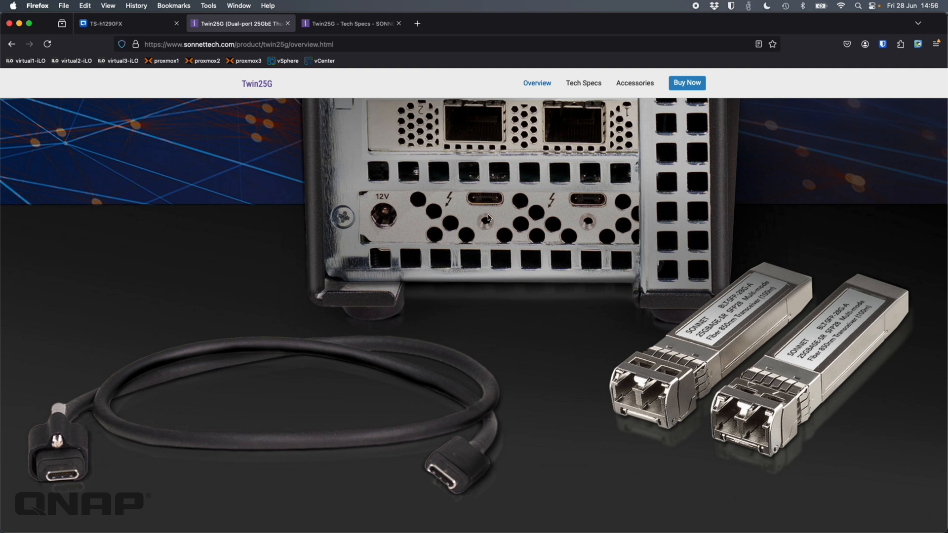
mouse_move(486, 220)
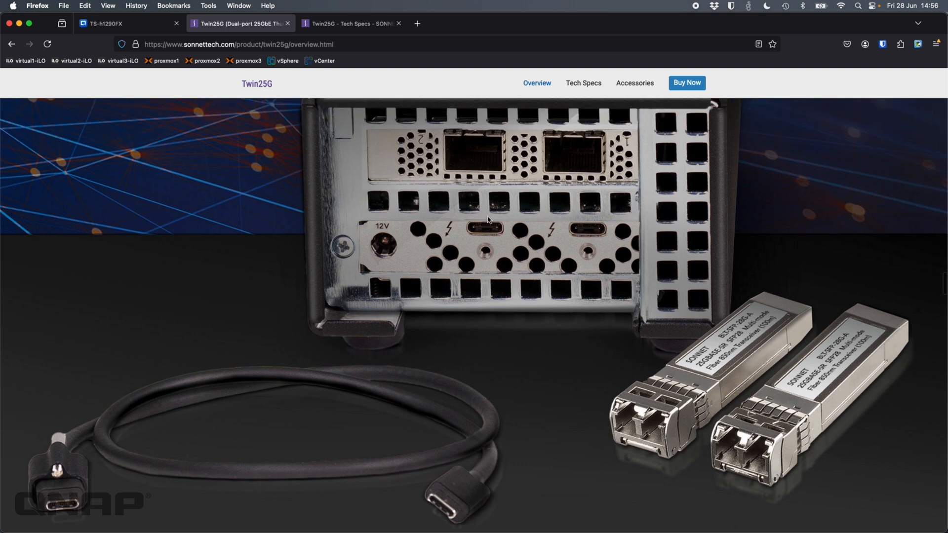
scroll("down", 3)
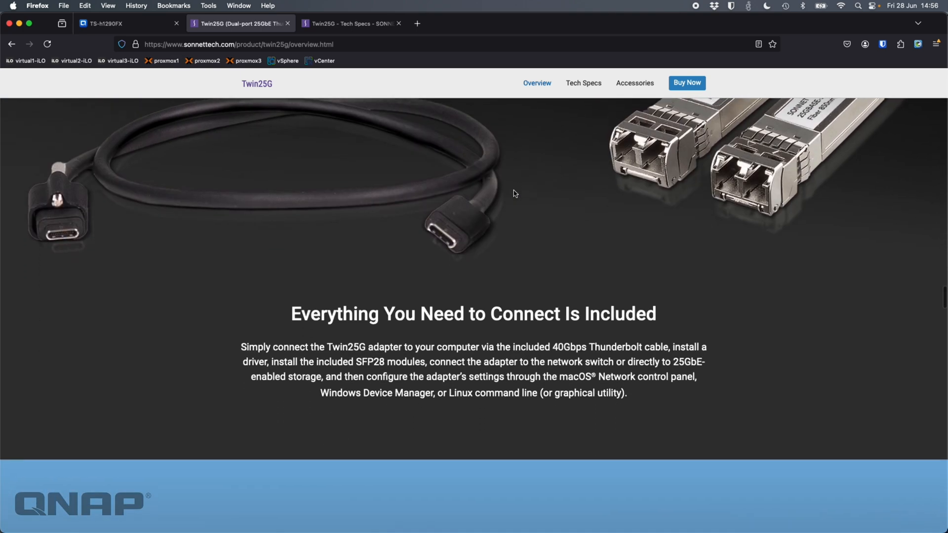
scroll("down", 3)
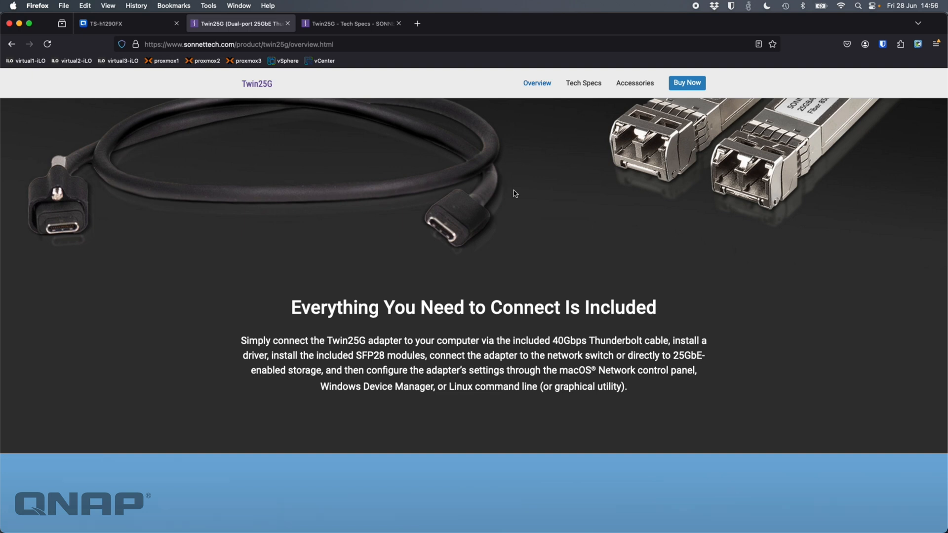
scroll("down", 3)
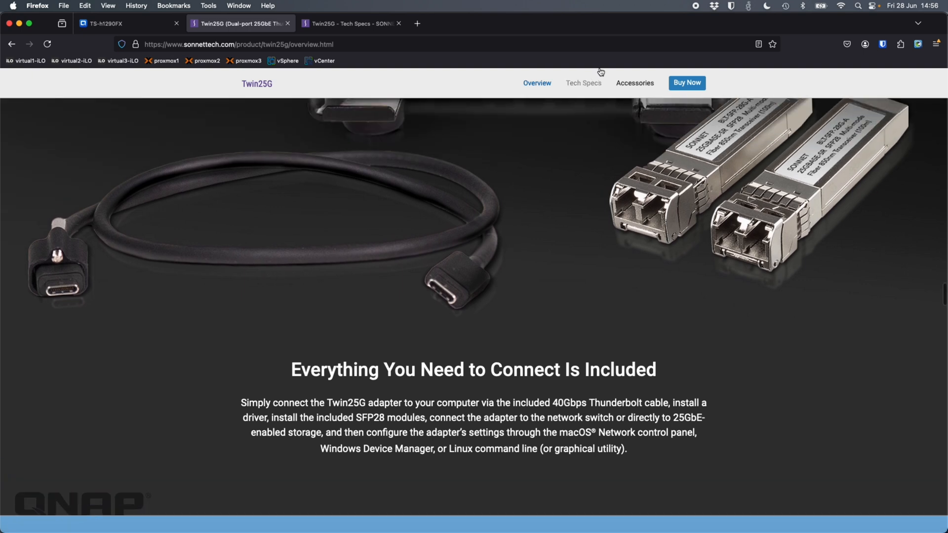
Step: Move to the Twin25G Tech Specs page
left_click(351, 22)
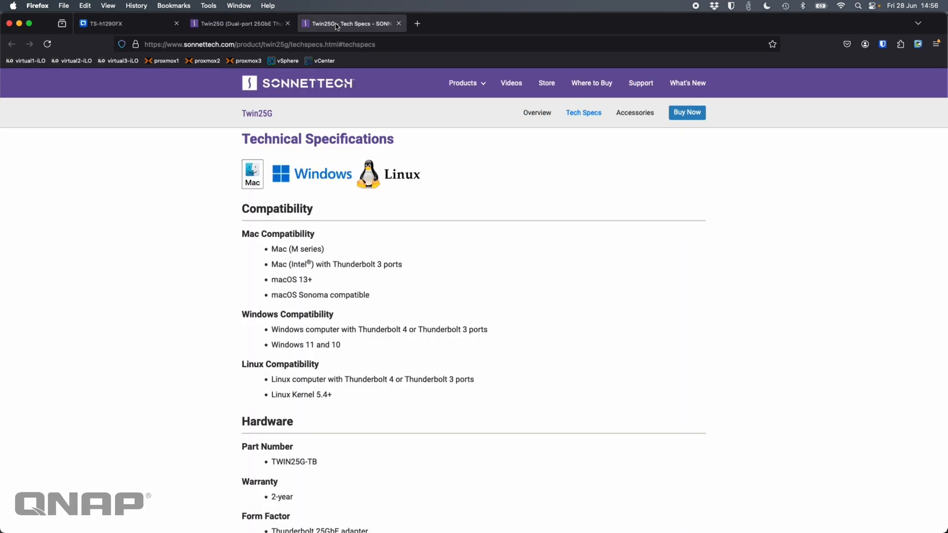
Step: Highlight the 9000-byte jumbo frames Packets line in Tech Specs, then go to the QNAP tab
scroll("down", 3)
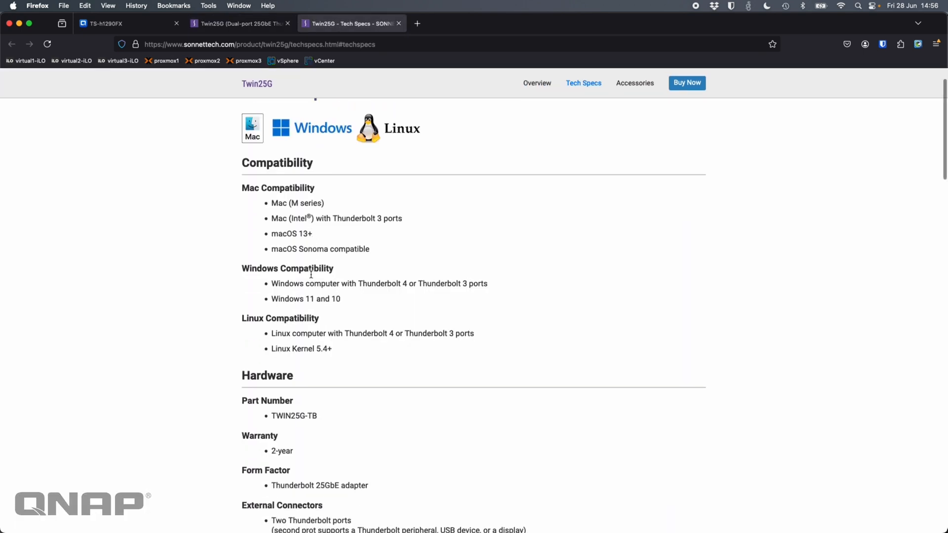
scroll("down", 3)
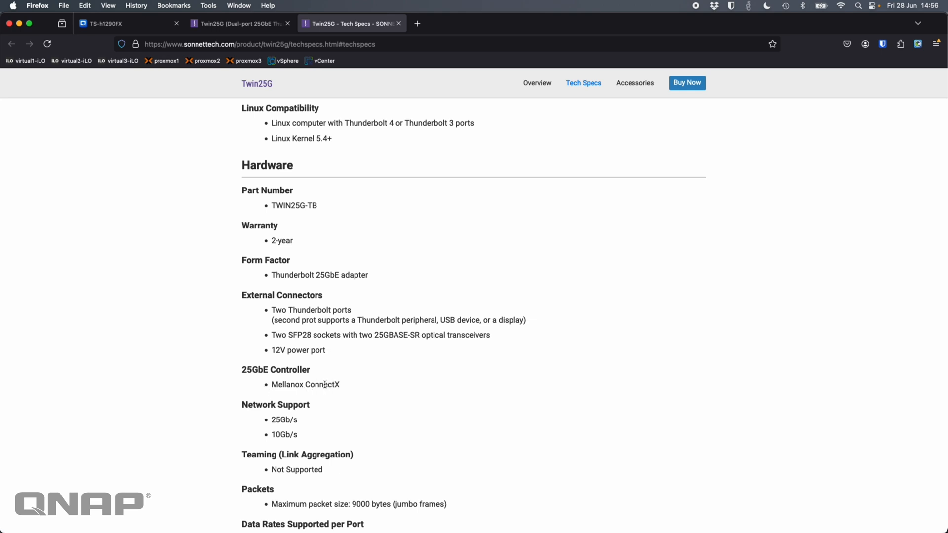
scroll("down", 3)
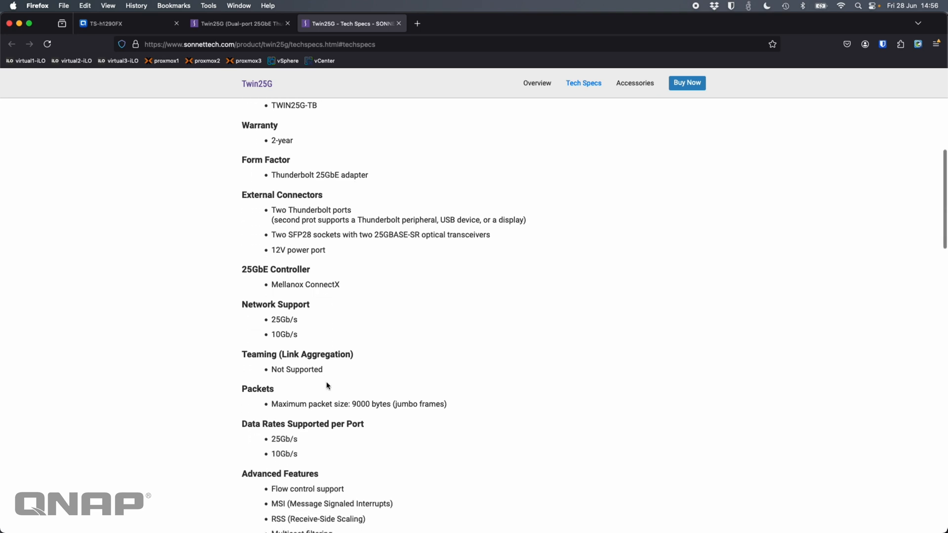
left_click_drag(240, 354, 323, 370)
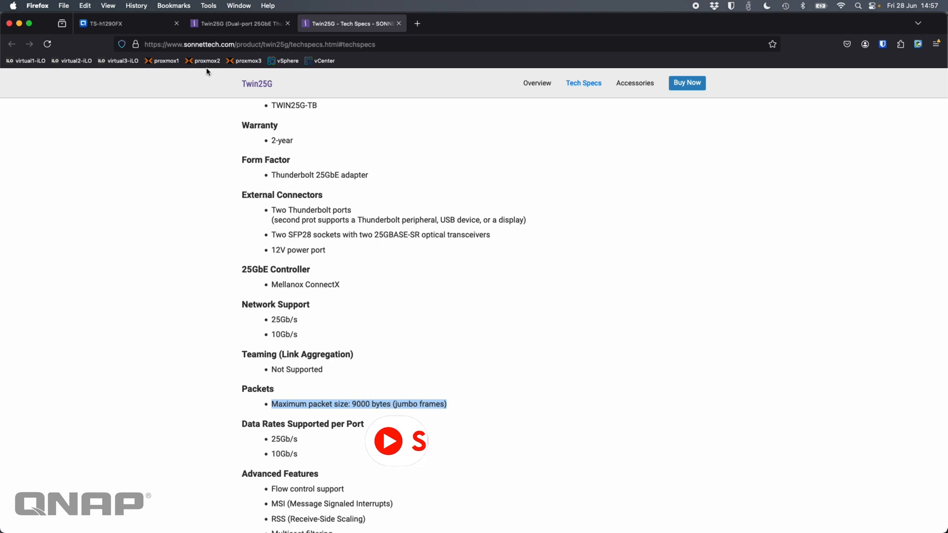
left_click(108, 23)
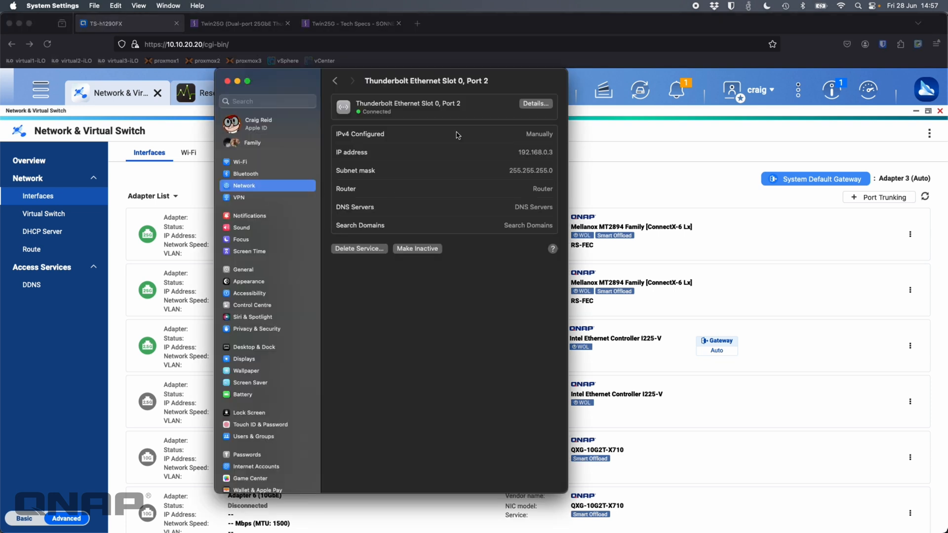
Step: Show Thunderbolt Ethernet Slot 0 hardware details: 25GBase-CR speed and jumbo 9,000 MTU
left_click(335, 80)
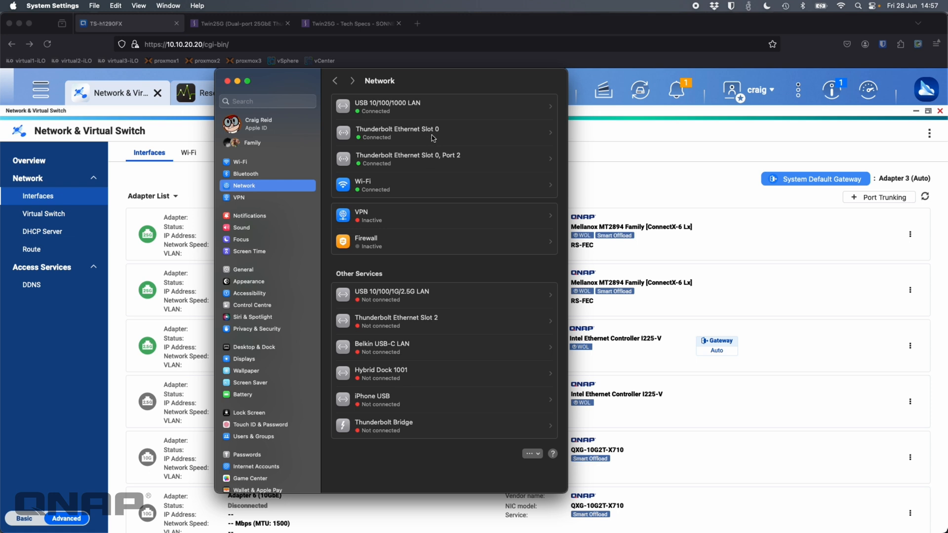
mouse_move(433, 168)
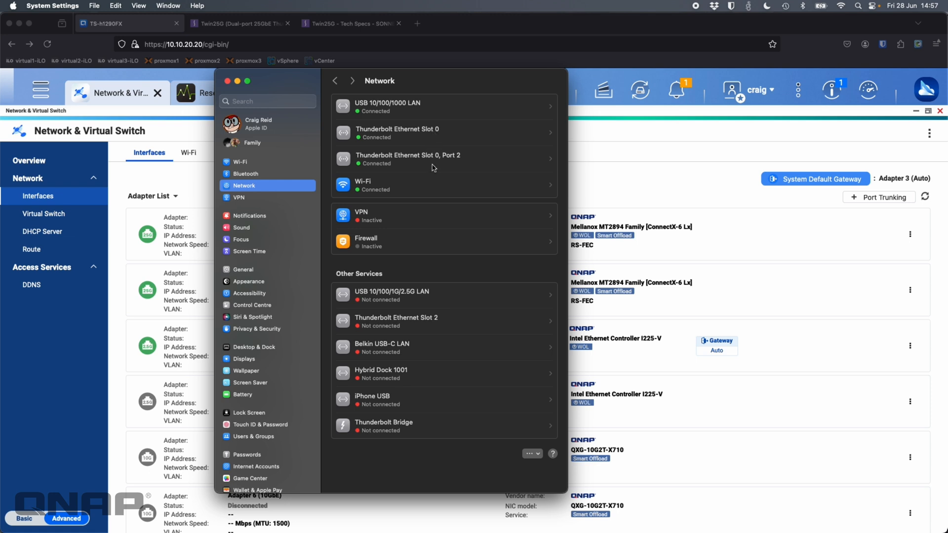
left_click(397, 131)
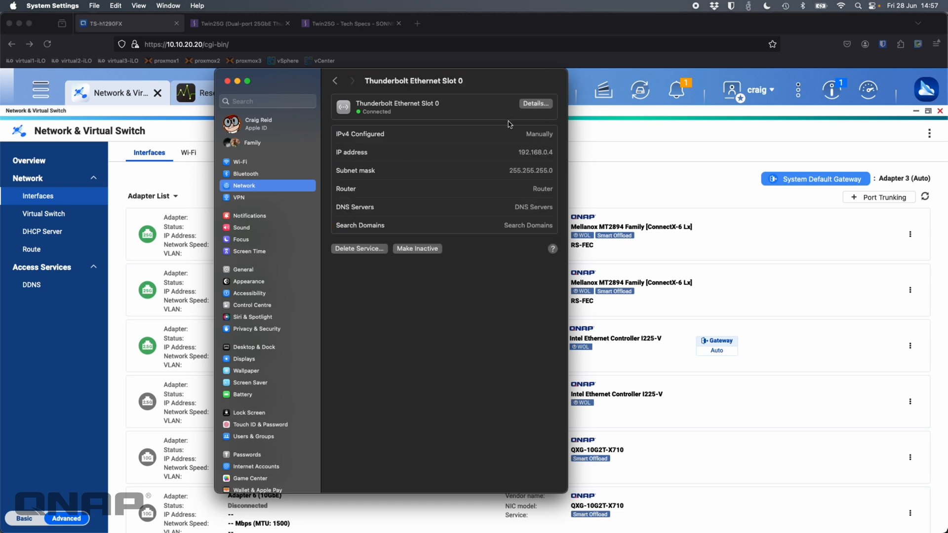
left_click(534, 104)
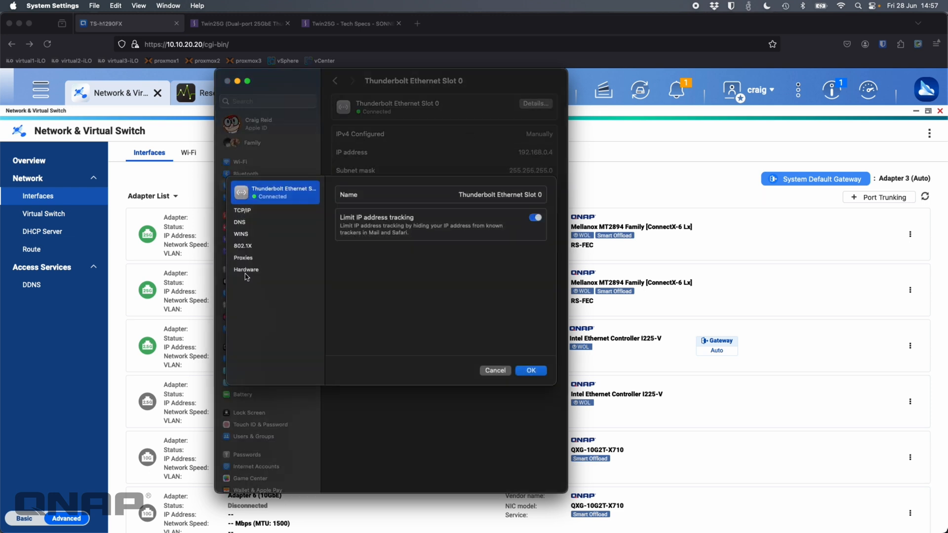
left_click(245, 269)
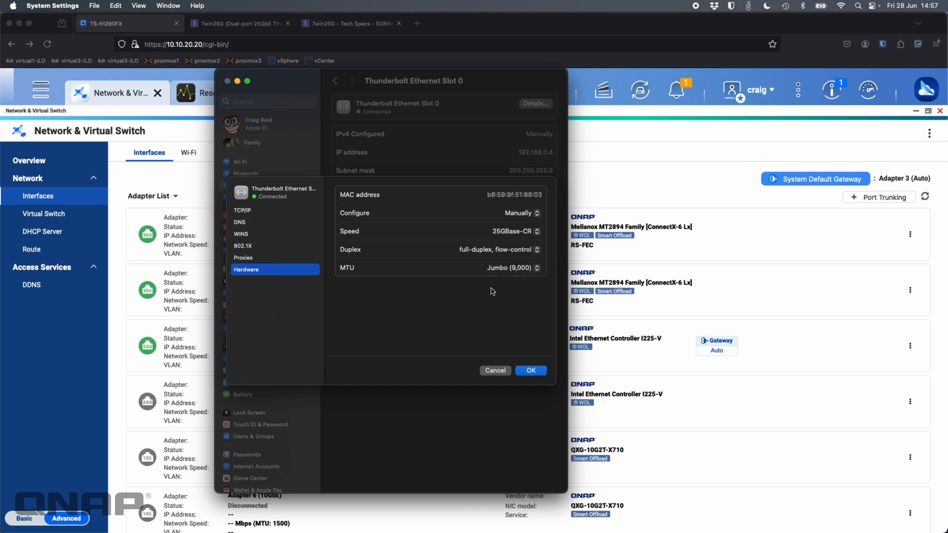
mouse_move(119, 315)
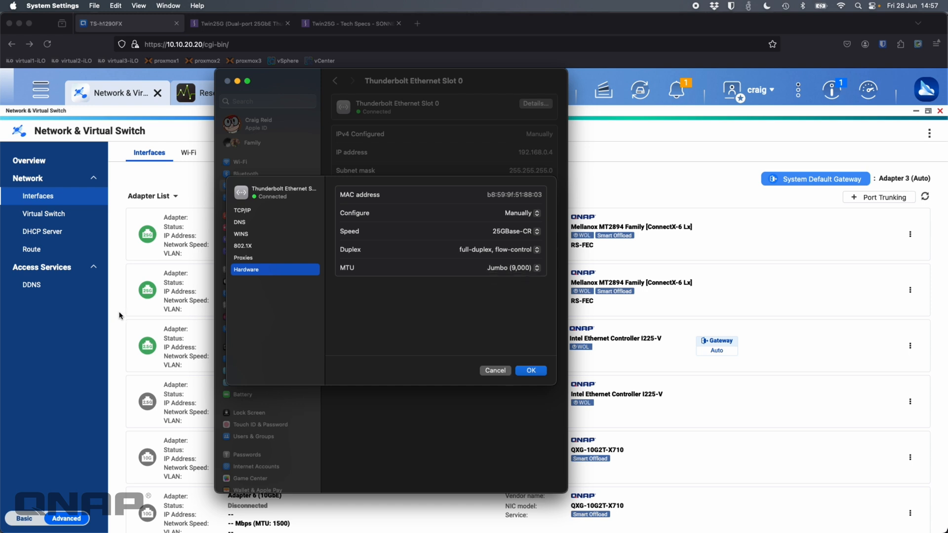
mouse_move(495, 370)
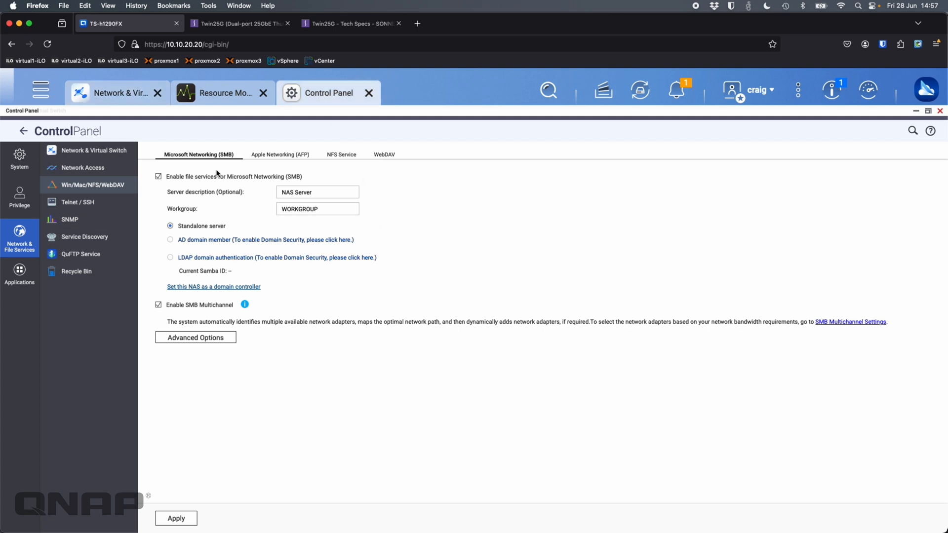
mouse_move(20, 240)
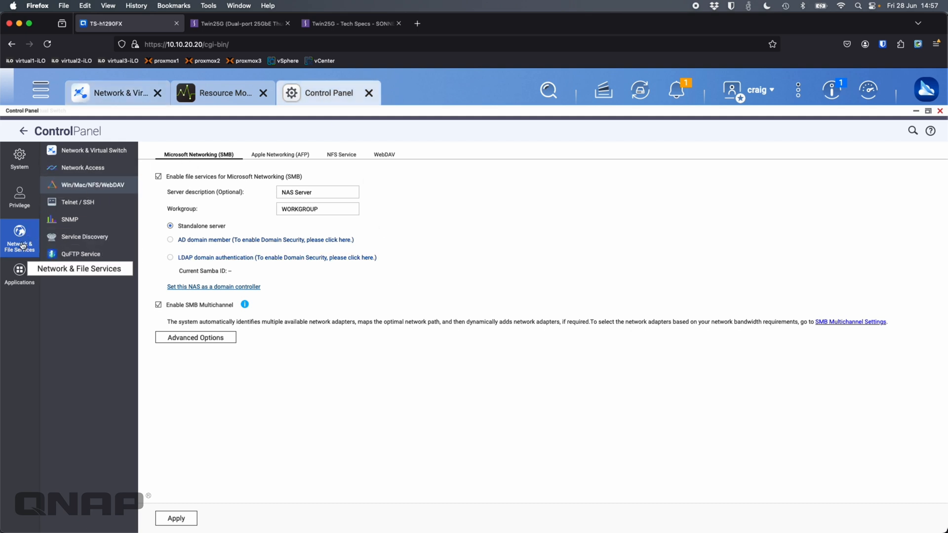
mouse_move(115, 189)
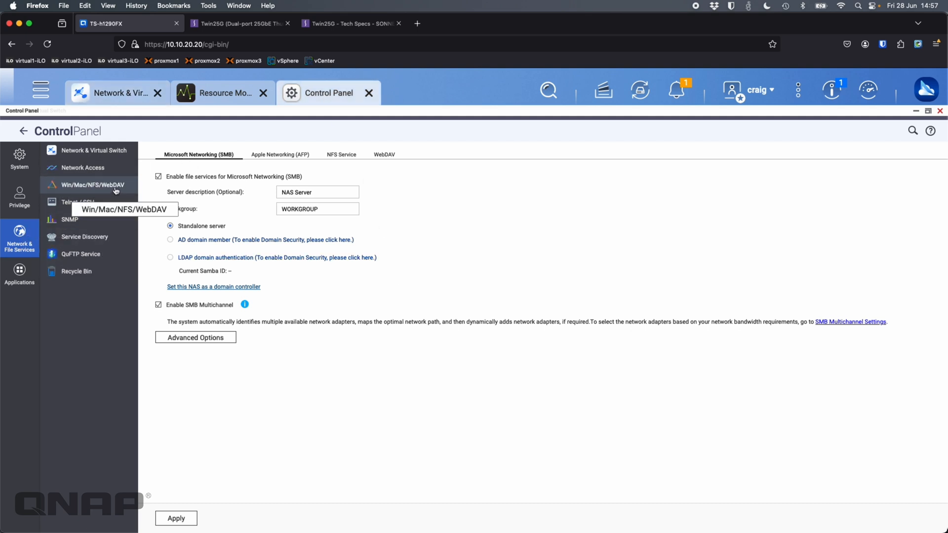
mouse_move(203, 300)
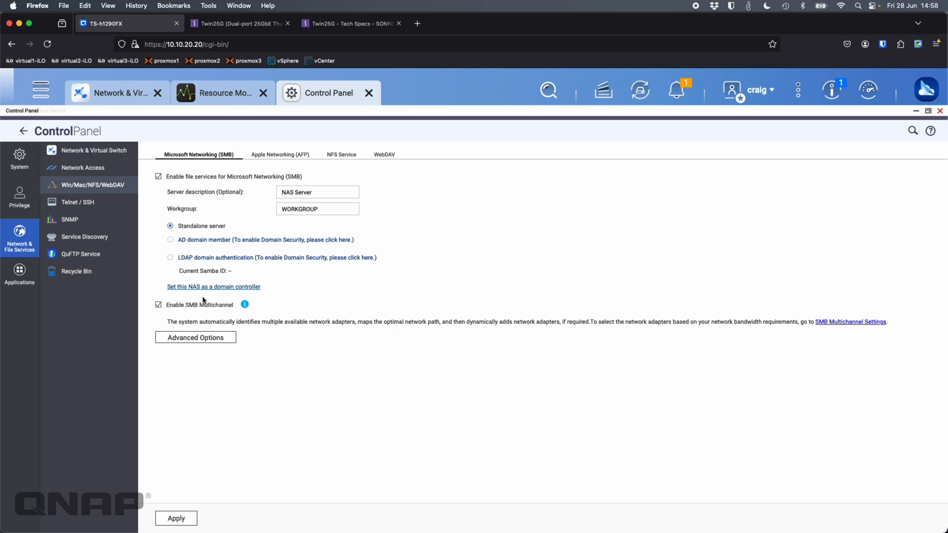
mouse_move(184, 317)
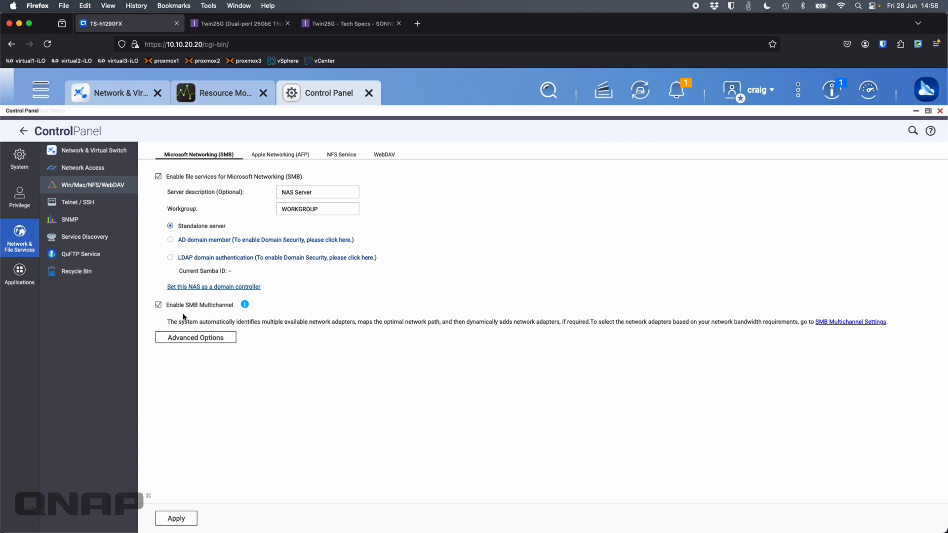
mouse_move(238, 315)
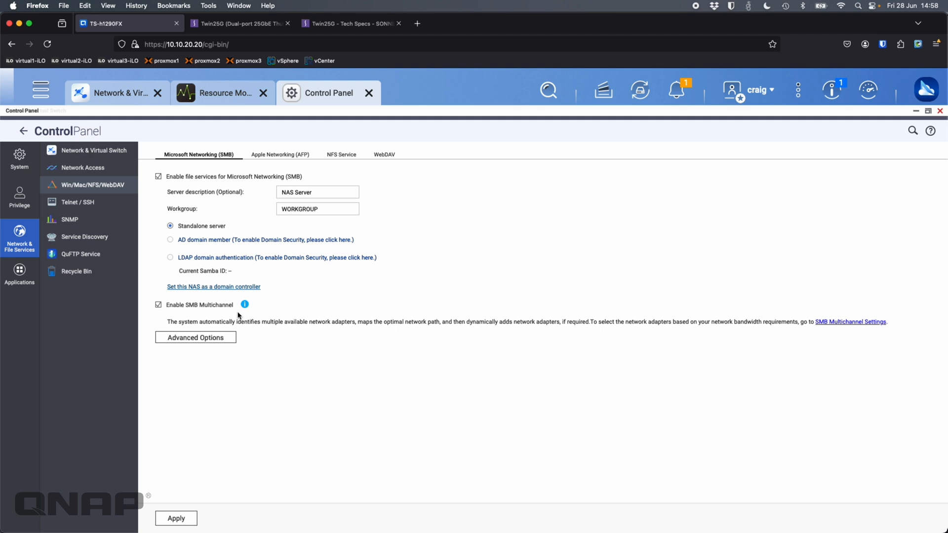
mouse_move(222, 314)
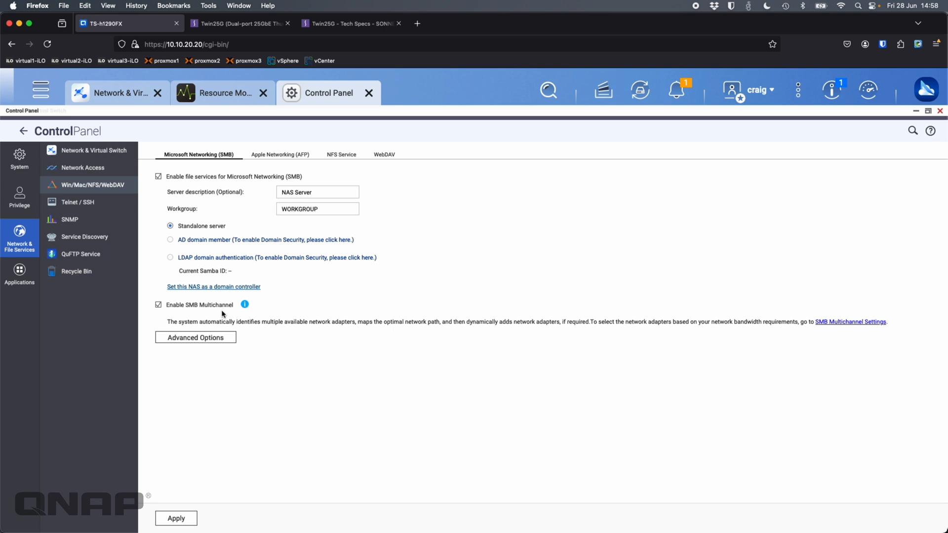
mouse_move(228, 107)
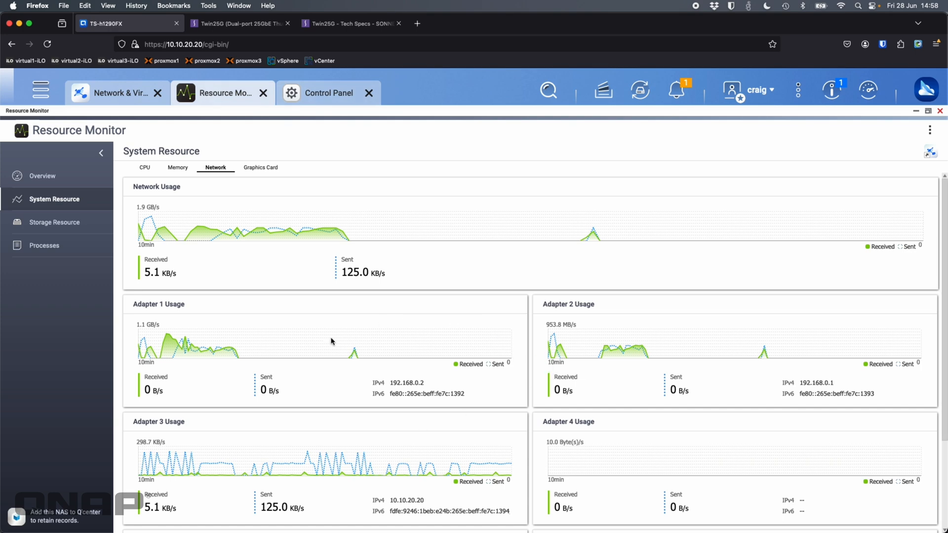
mouse_move(604, 333)
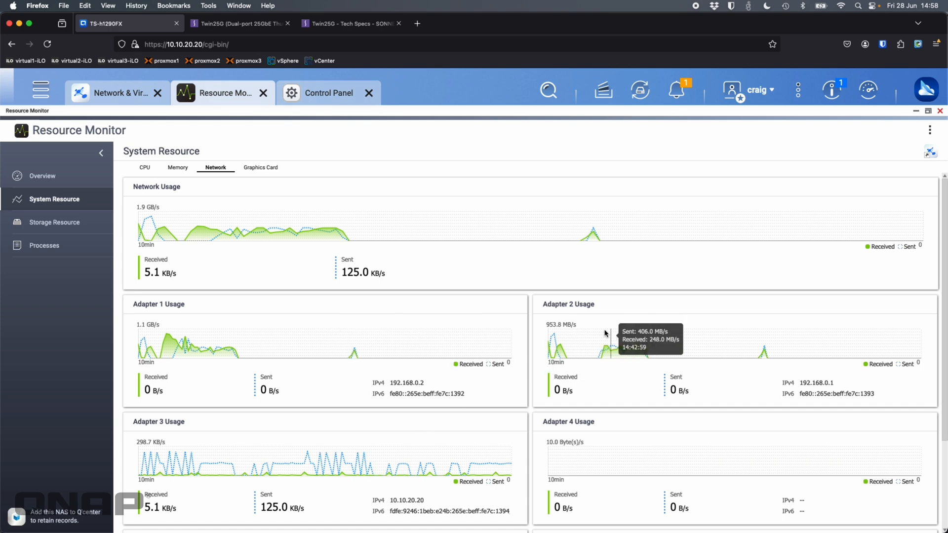
Step: Check both 25GbE adapters at 25 Gbps with MTU 9000, then return to Resource Monitor's network charts
left_click(116, 93)
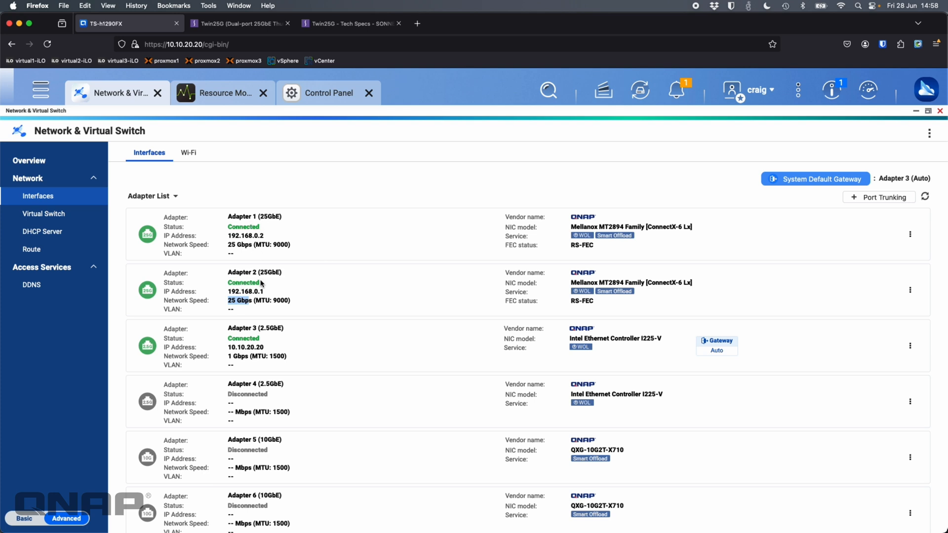
left_click(222, 93)
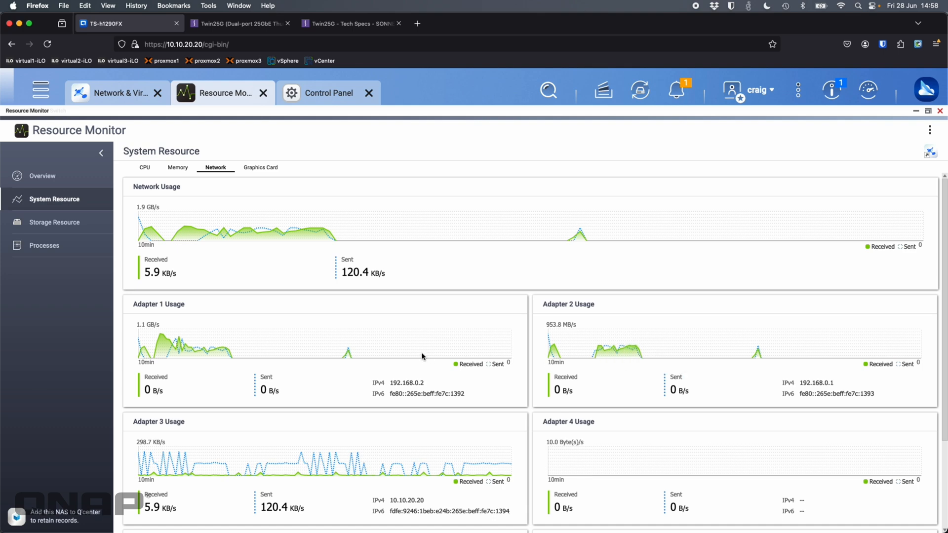
mouse_move(836, 359)
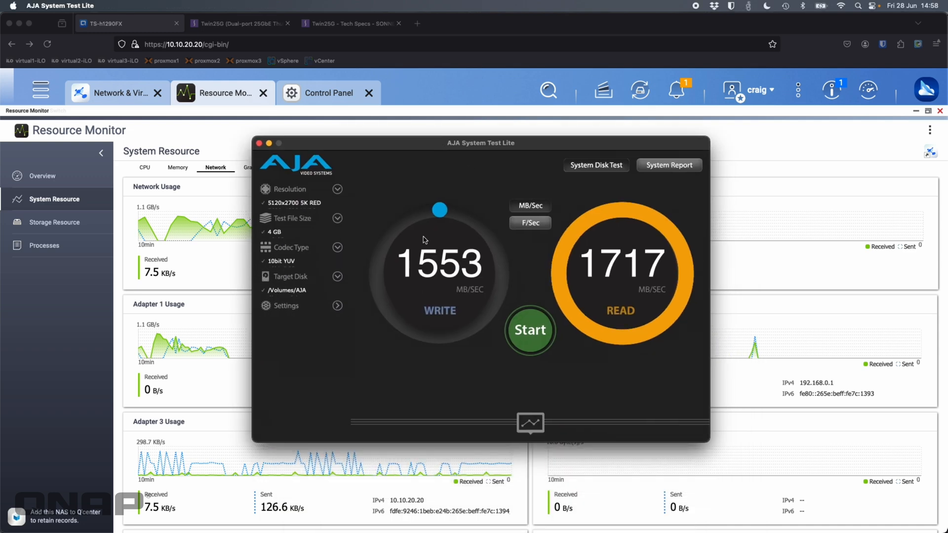
Step: Start the 5K RED 4 GB disk test on /Volumes/AJA and watch both adapters carry ~420 MB/s
left_click(529, 330)
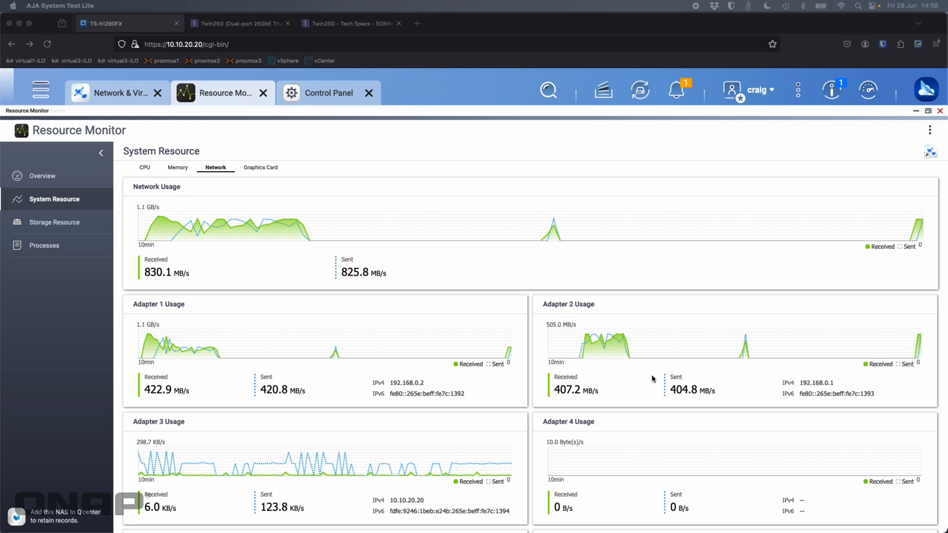
mouse_move(556, 401)
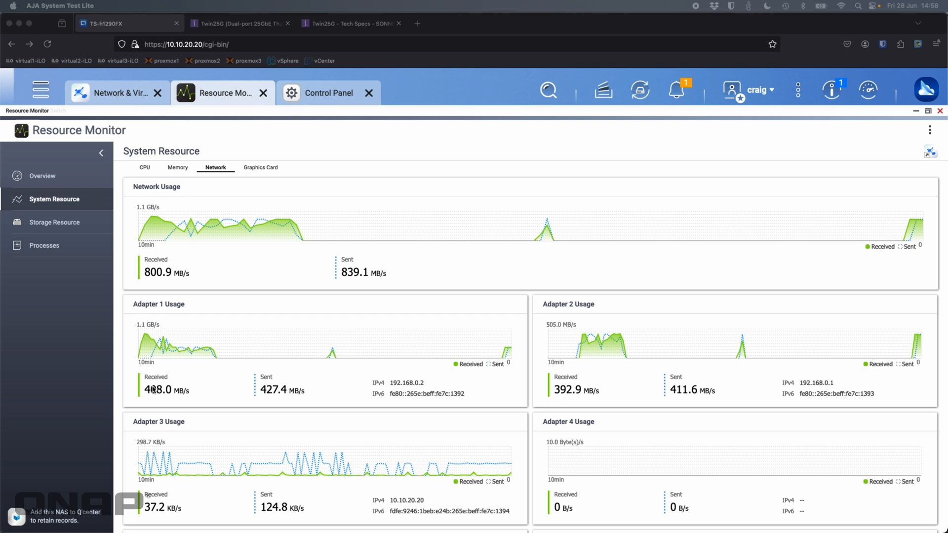
mouse_move(640, 385)
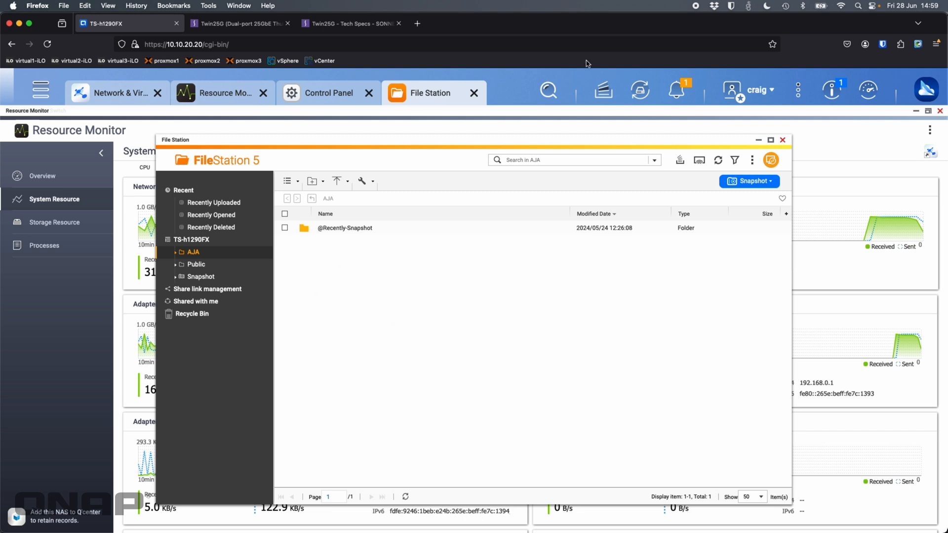
mouse_move(486, 116)
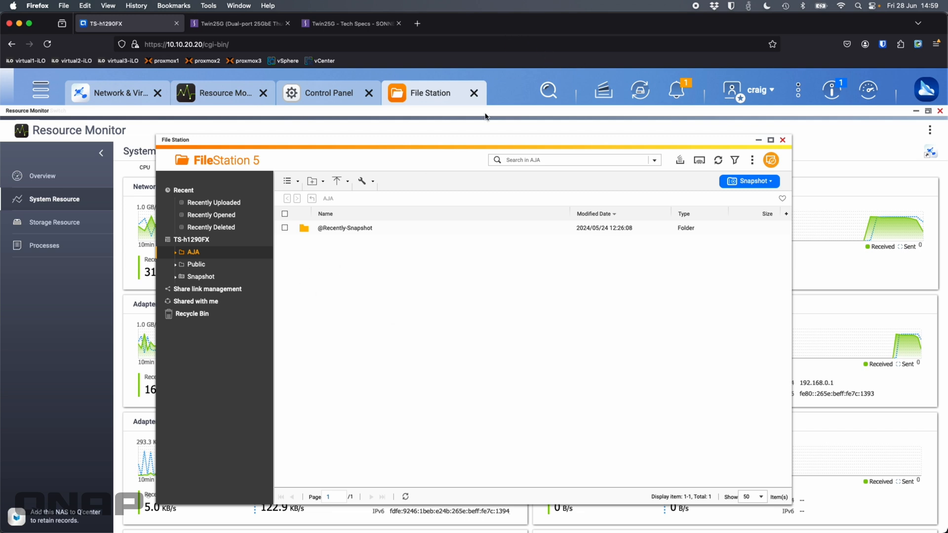
Step: Return to Resource Monitor's network view showing the adapters back near idle
left_click(222, 92)
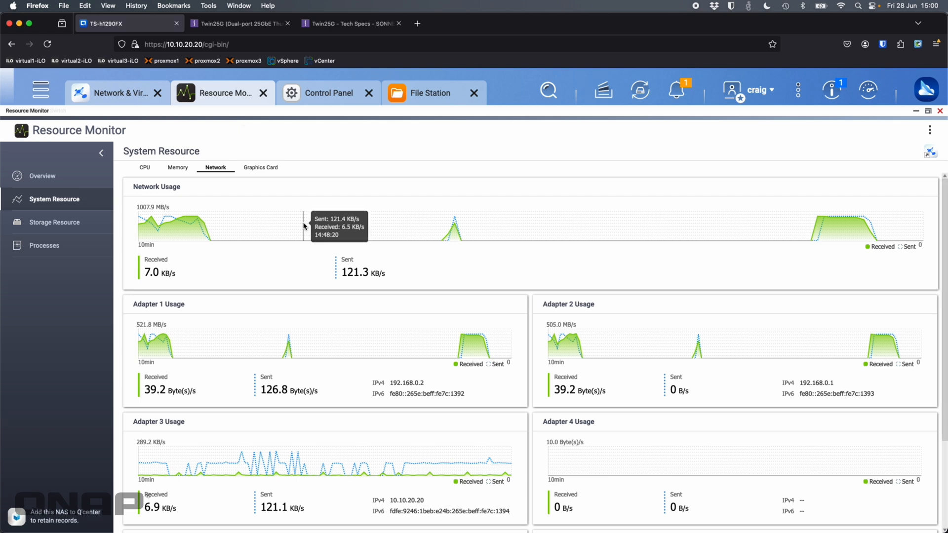
mouse_move(456, 407)
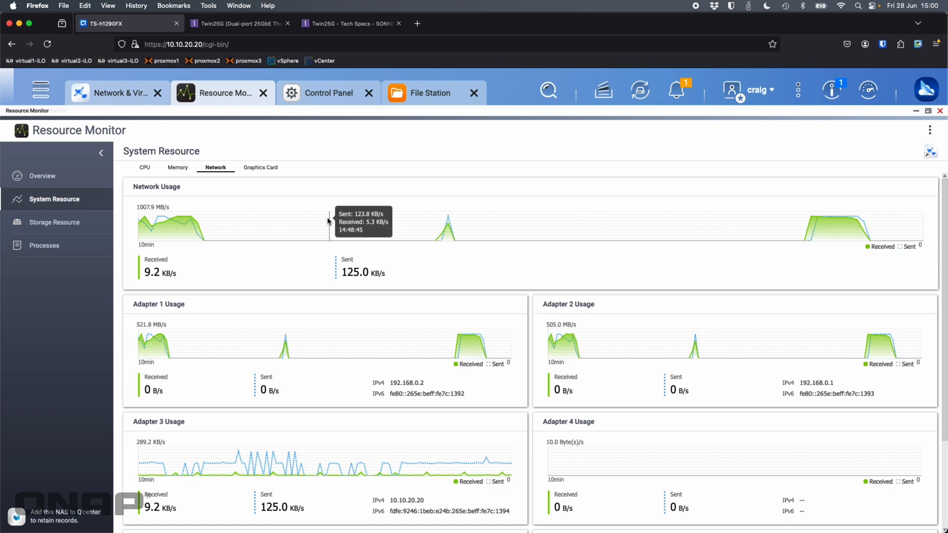
Step: Switch back to the Sonnet Twin25G product page tab
left_click(239, 23)
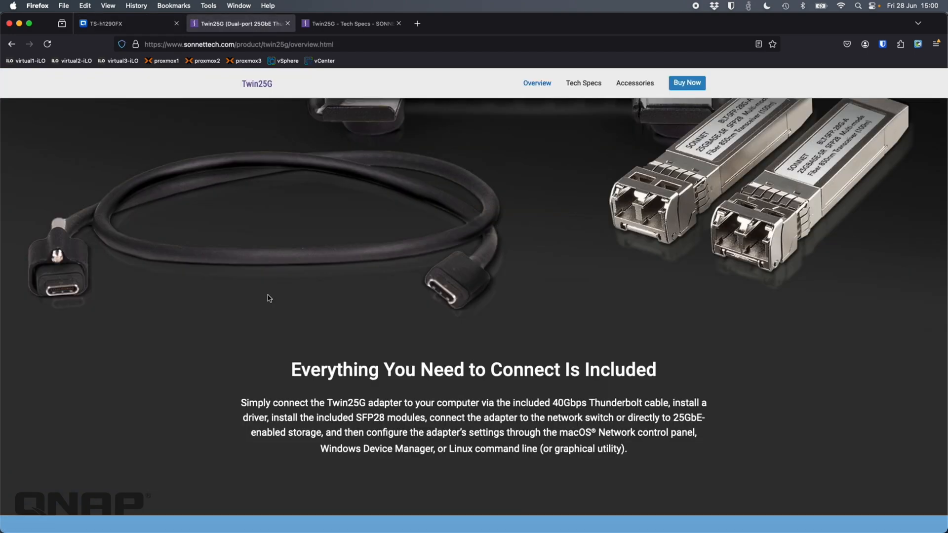
scroll("up", 3)
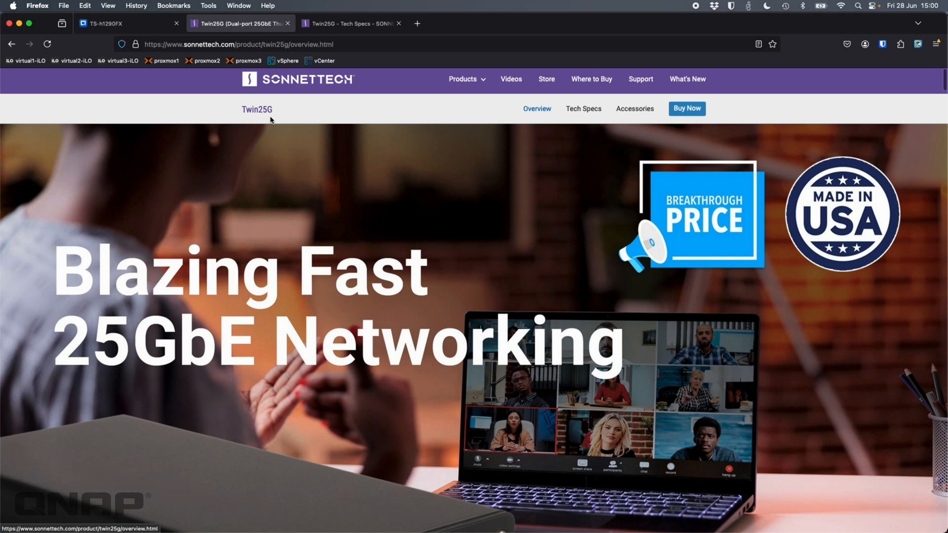
mouse_move(407, 160)
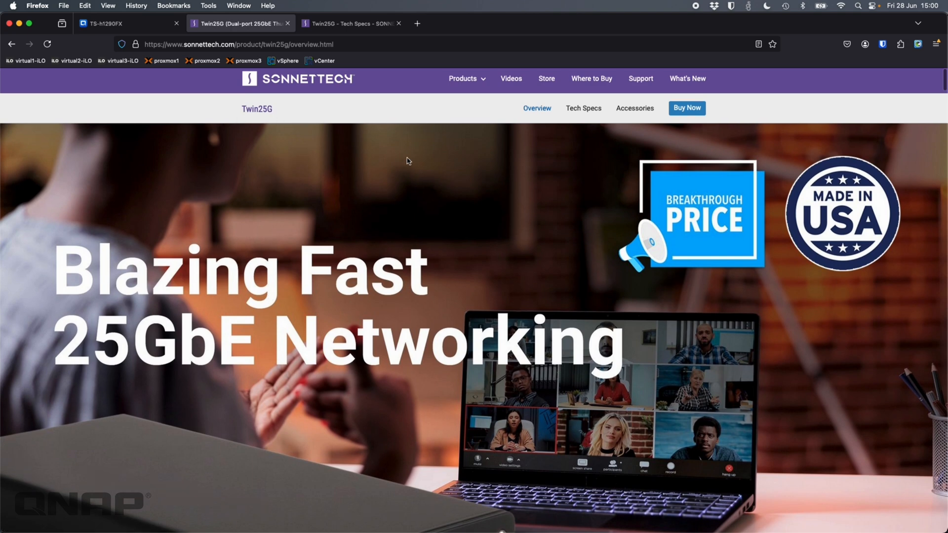
scroll("down", 3)
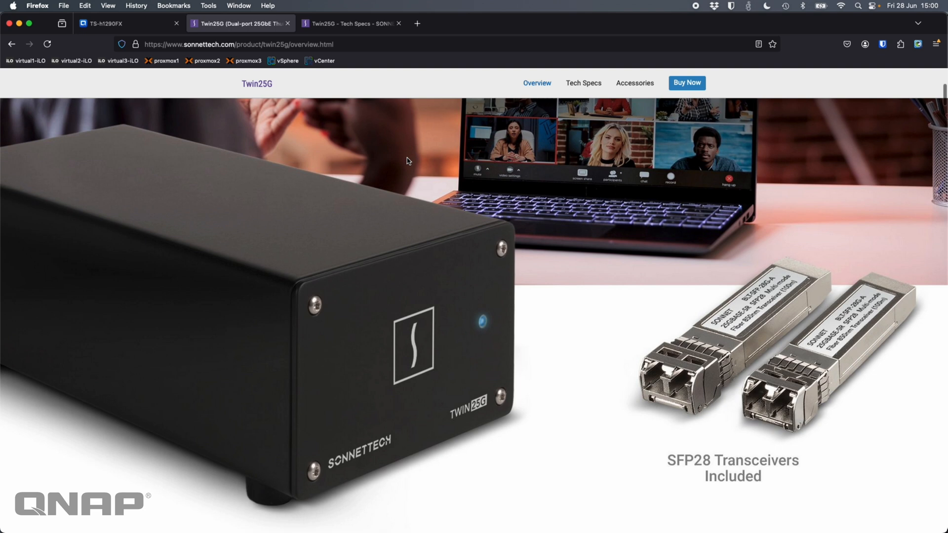